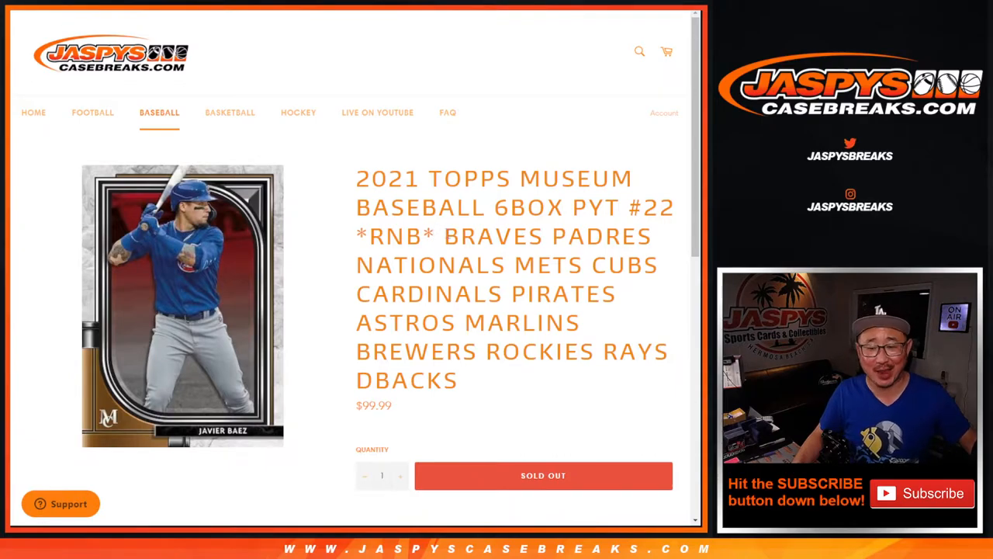
- Highlight the team names in the break title and the 0–9 number line in the description
left_click_drag(443, 236, 458, 380)
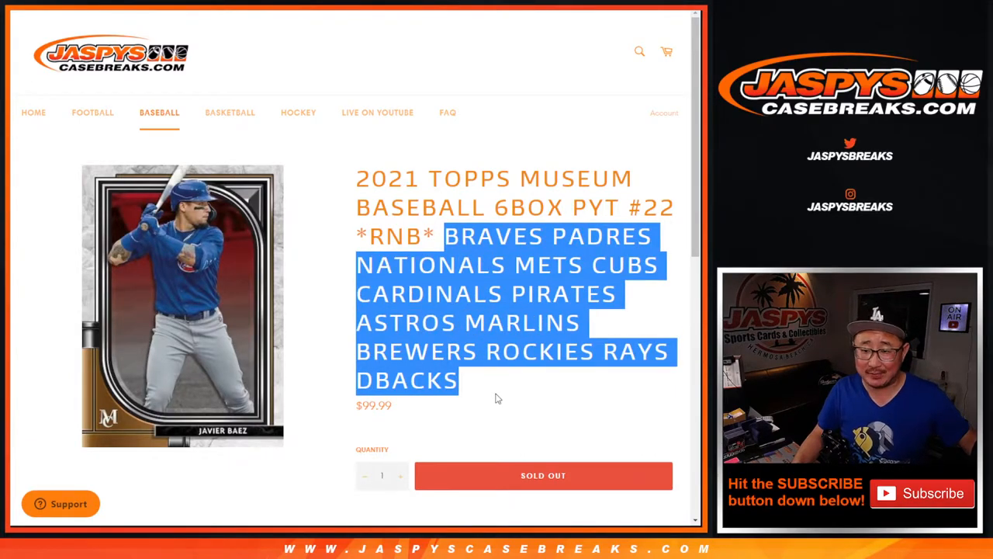
scroll("down", 3)
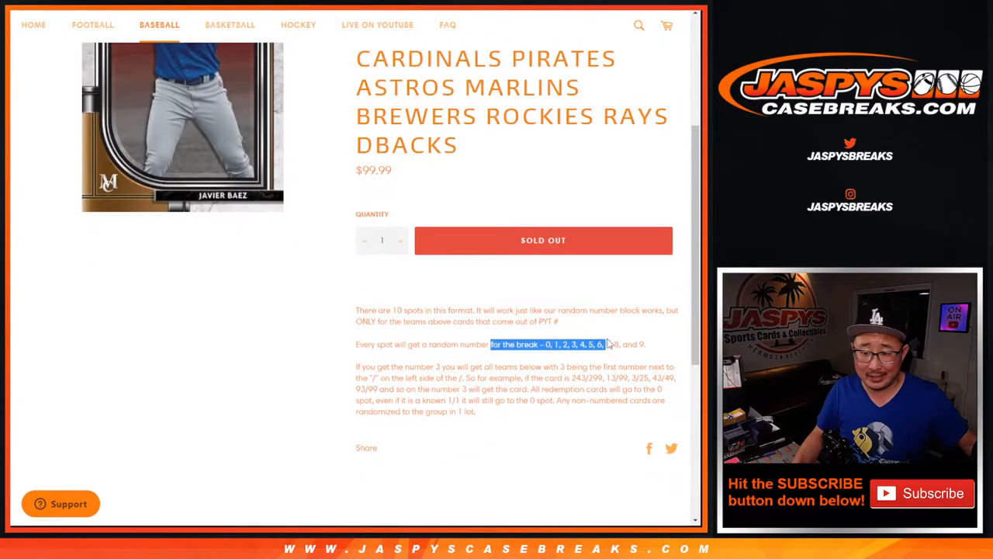
left_click(516, 416)
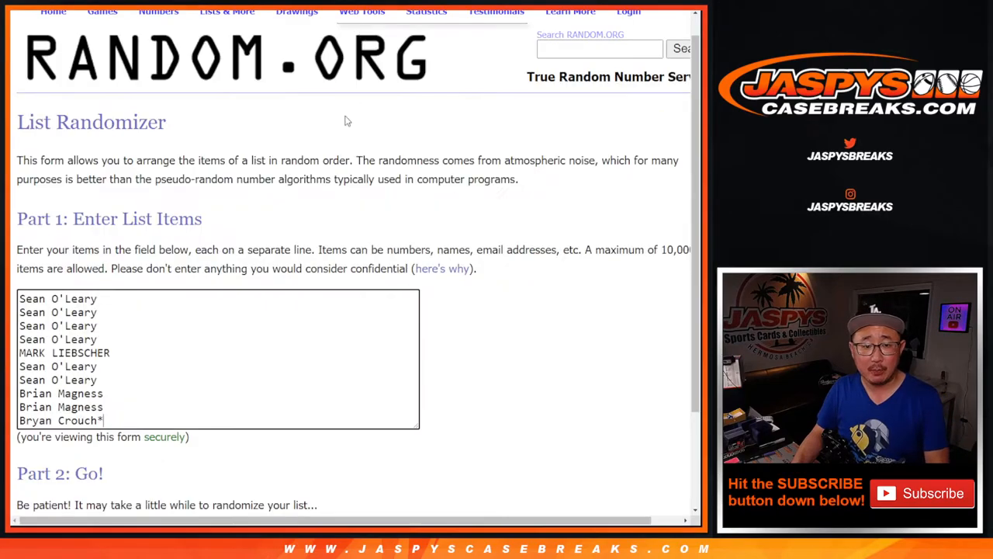
- Randomize the ten buyer names and re-shuffle them repeatedly to get a final order
scroll("down", 3)
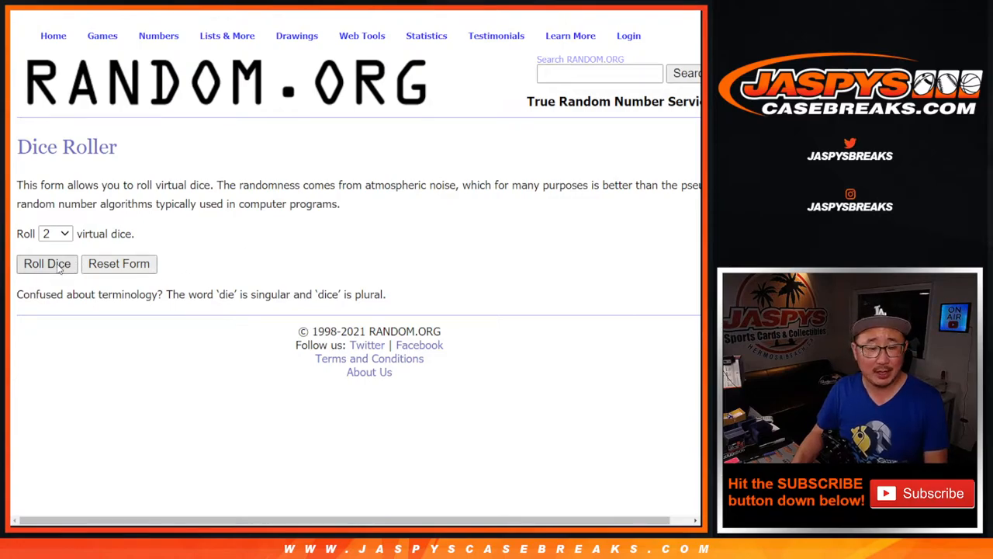
left_click(46, 264)
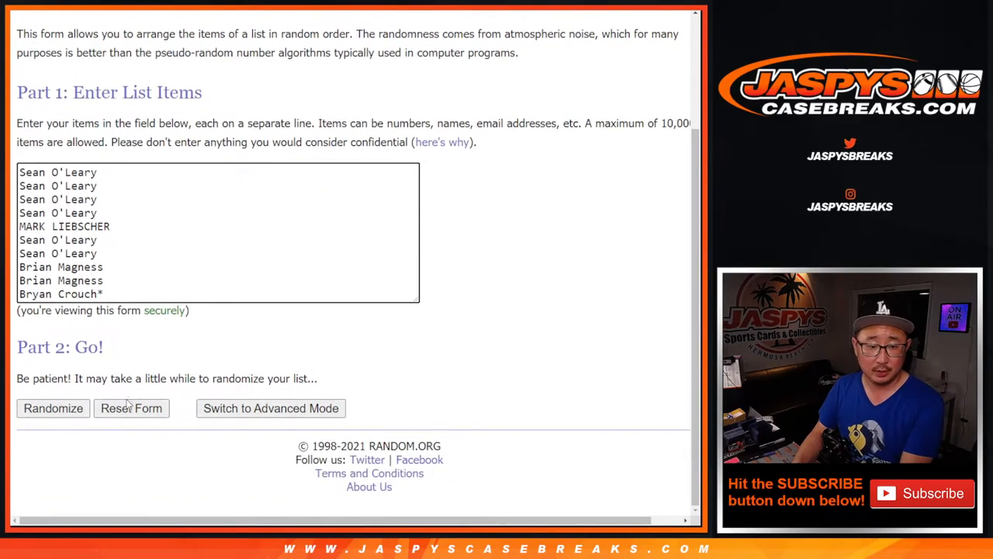
left_click(53, 408)
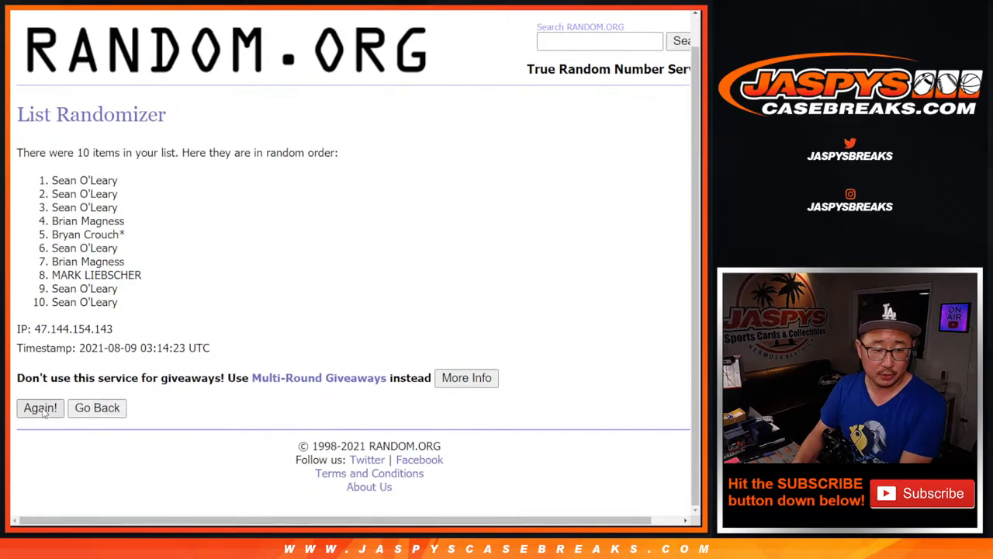
left_click(41, 409)
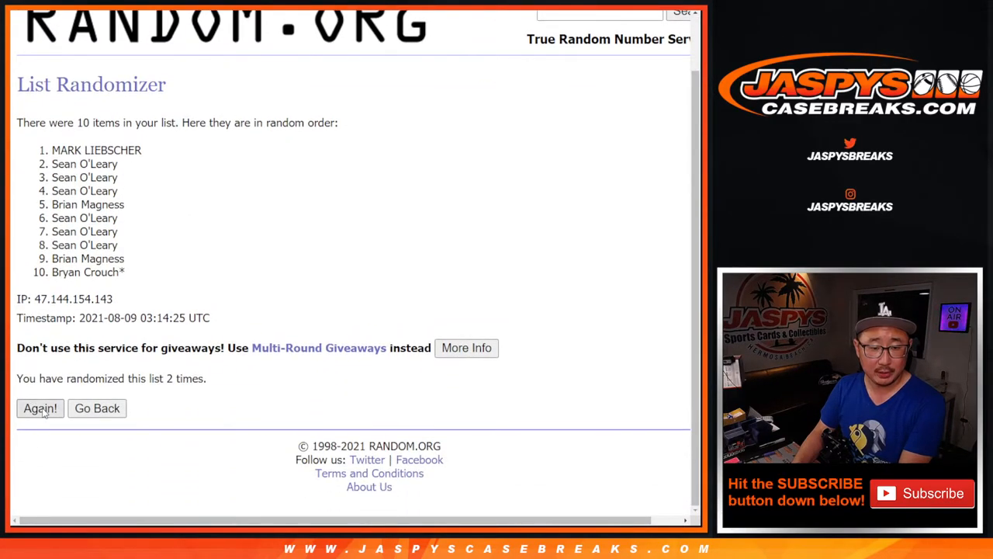
left_click(40, 408)
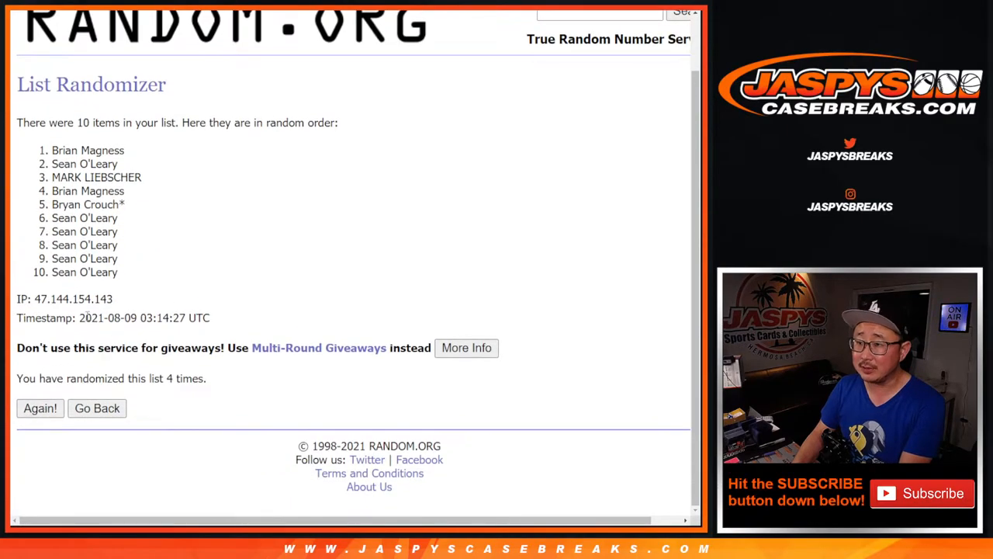
left_click(40, 409)
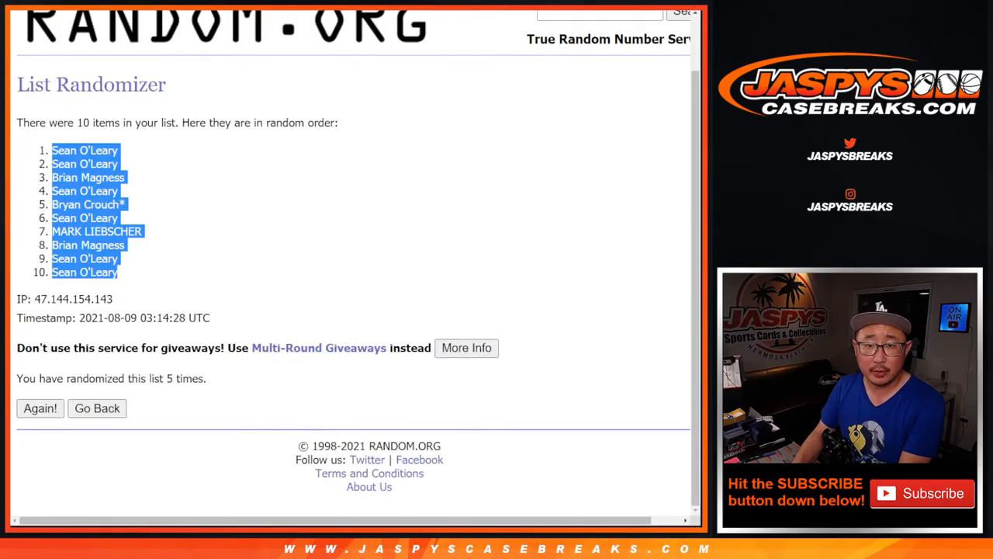
- Randomize the numbers 0 through 9 and re-shuffle them a few times
left_click(96, 409)
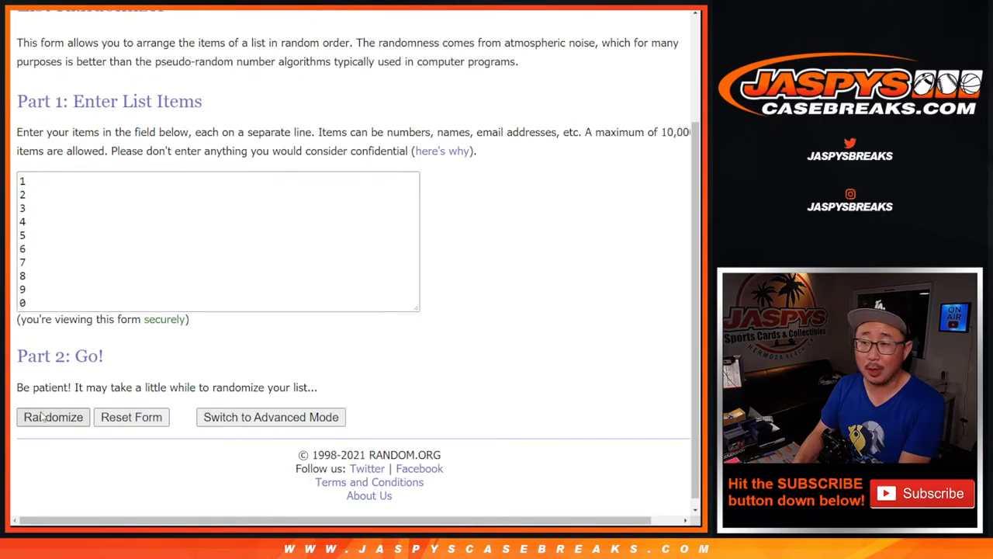
left_click(53, 416)
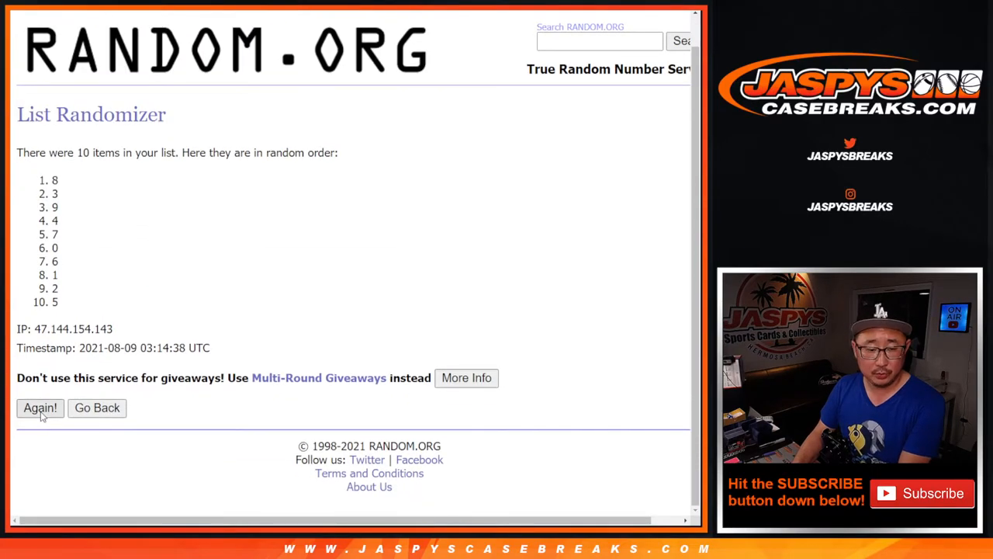
left_click(41, 409)
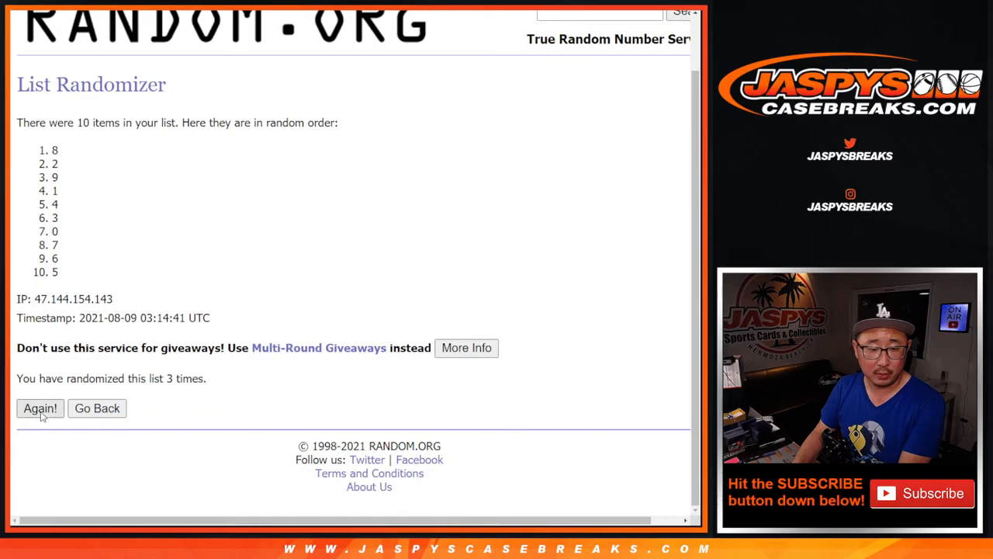
left_click(40, 408)
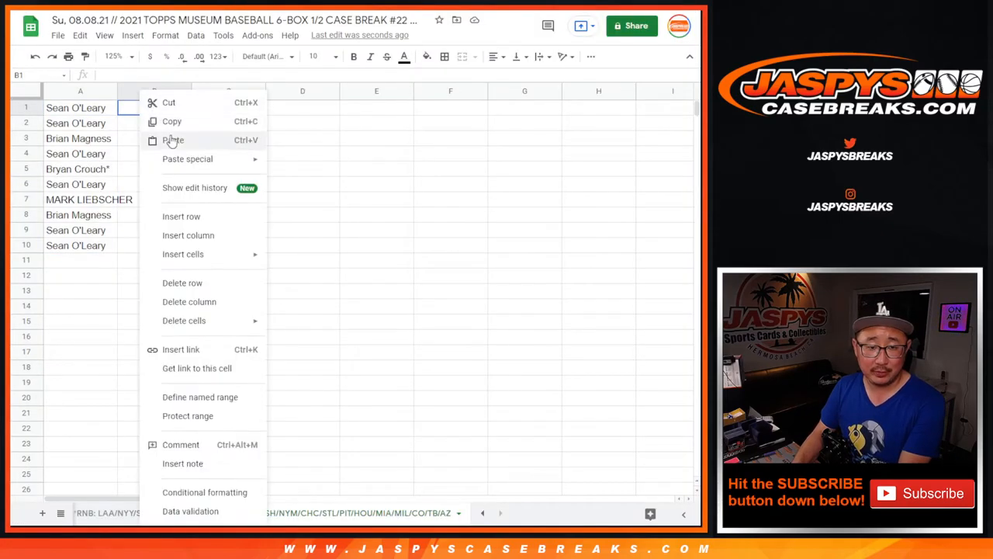
- Paste the shuffled buyer names into column A and choose a larger font size
left_click(173, 140)
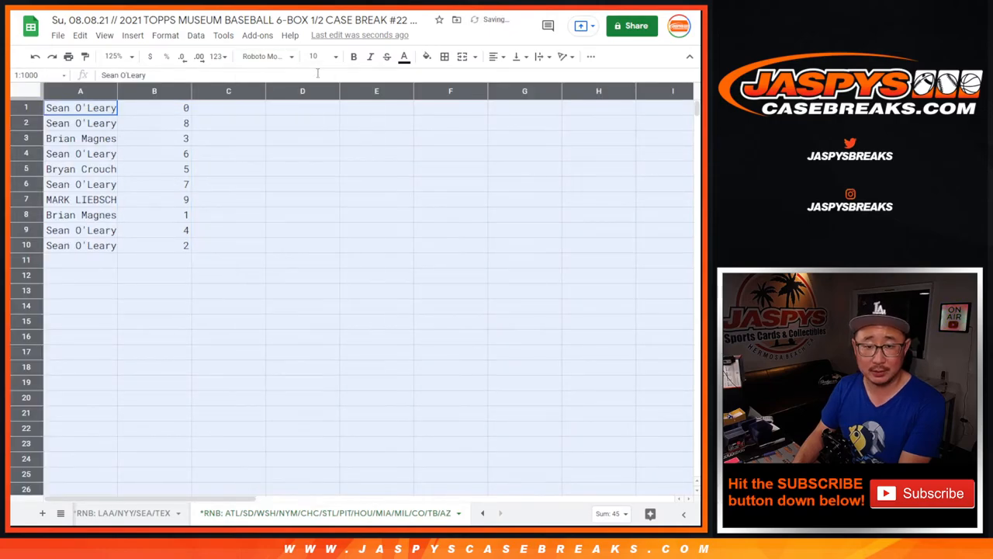
left_click(329, 56)
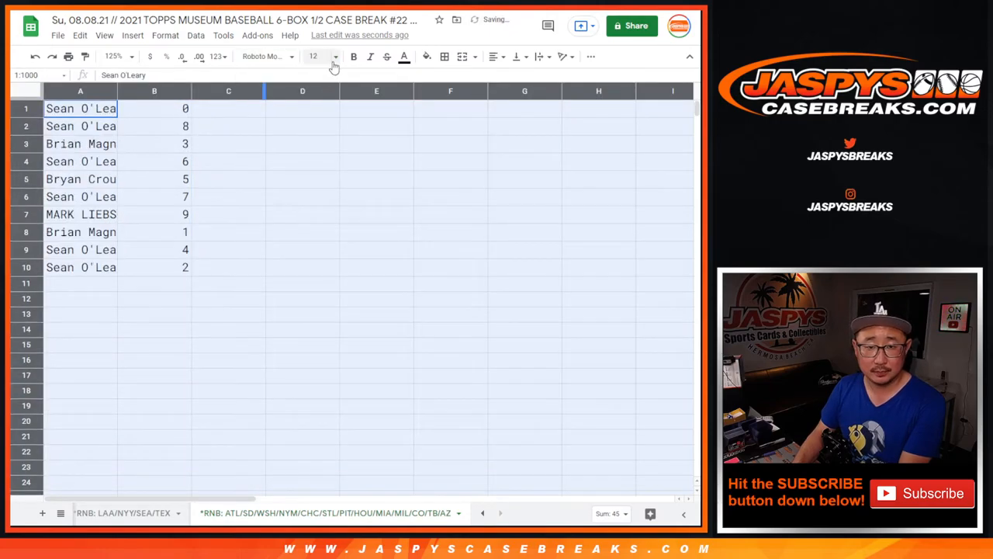
left_click(336, 56)
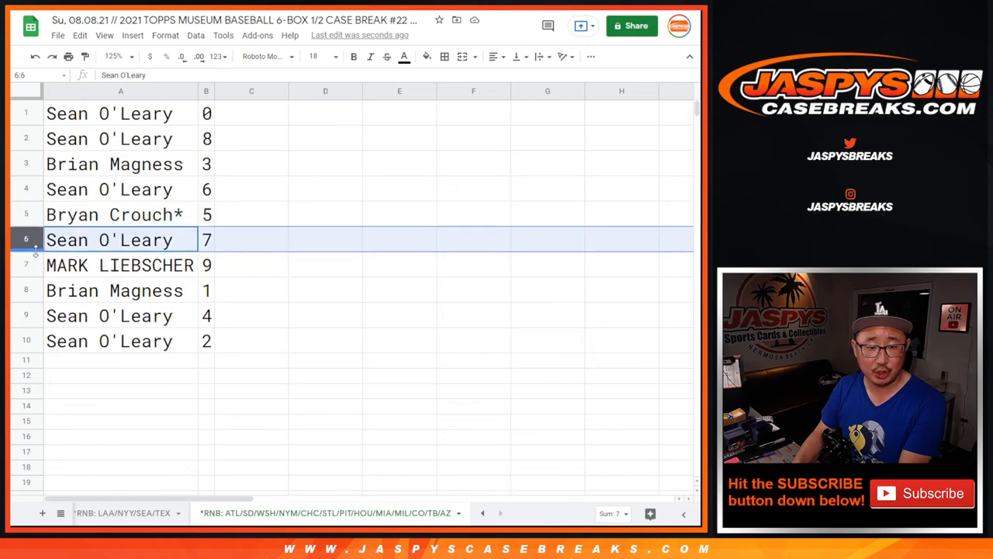
- Sort the name–number rows by column B so numbers run 0 to 9
left_click(117, 290)
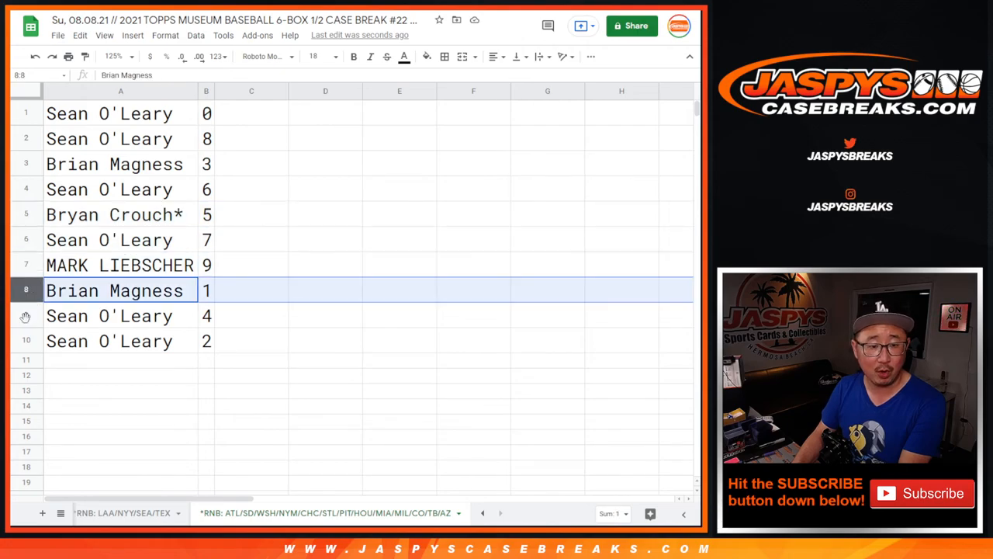
left_click(204, 90)
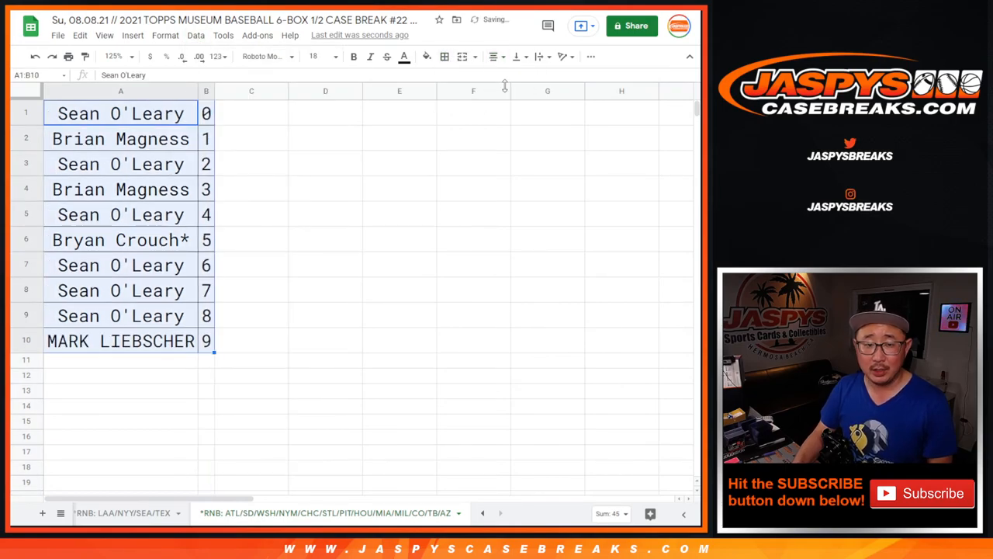
mouse_move(404, 126)
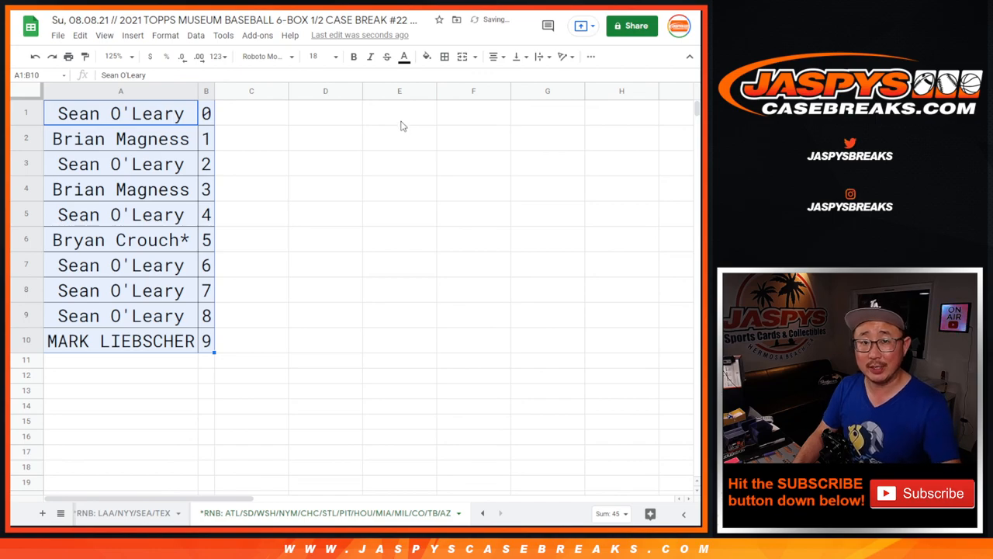